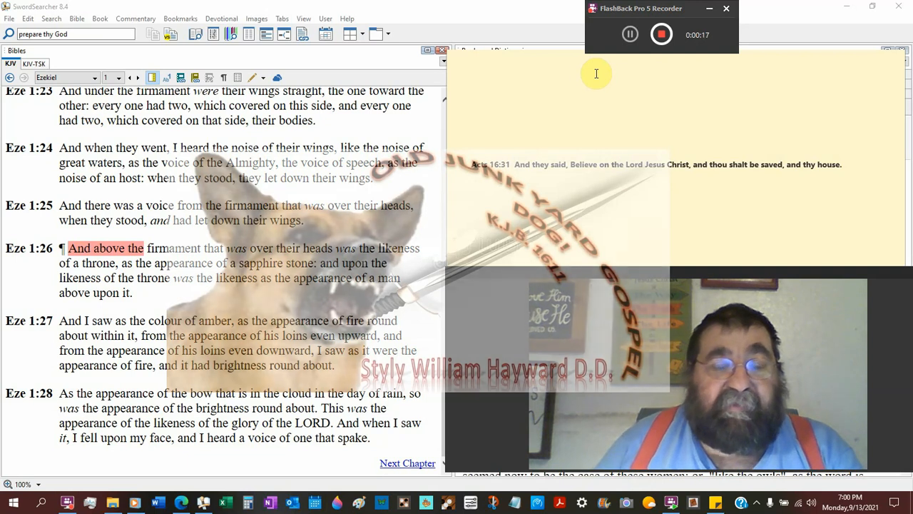
Scroll the Ezekiel 1 text to bring verses 23–28 with verse 26 into view.
{"action": "scroll", "scroll_direction": "up", "scroll_amount": 3}
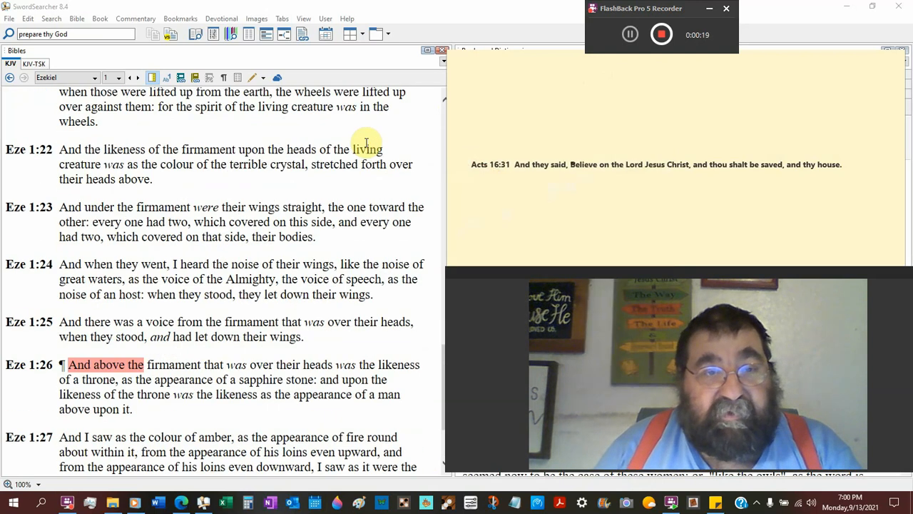
{"action": "scroll", "scroll_direction": "down", "scroll_amount": 3}
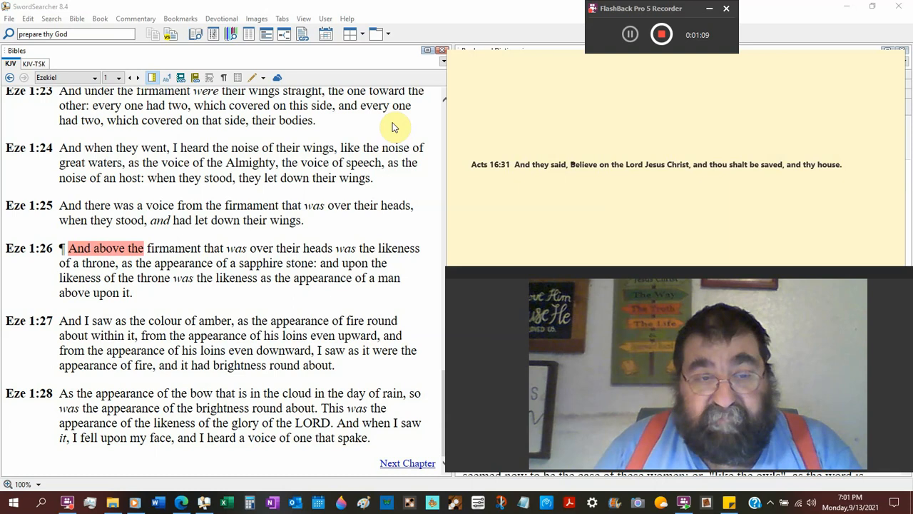
{"action": "mouse_move", "coordinate": [378, 111]}
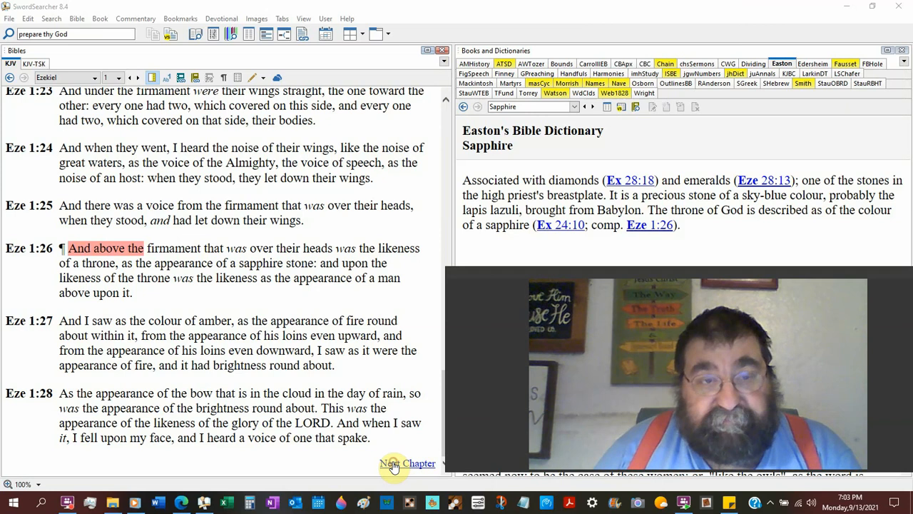
{"action": "left_click", "coordinate": [408, 463]}
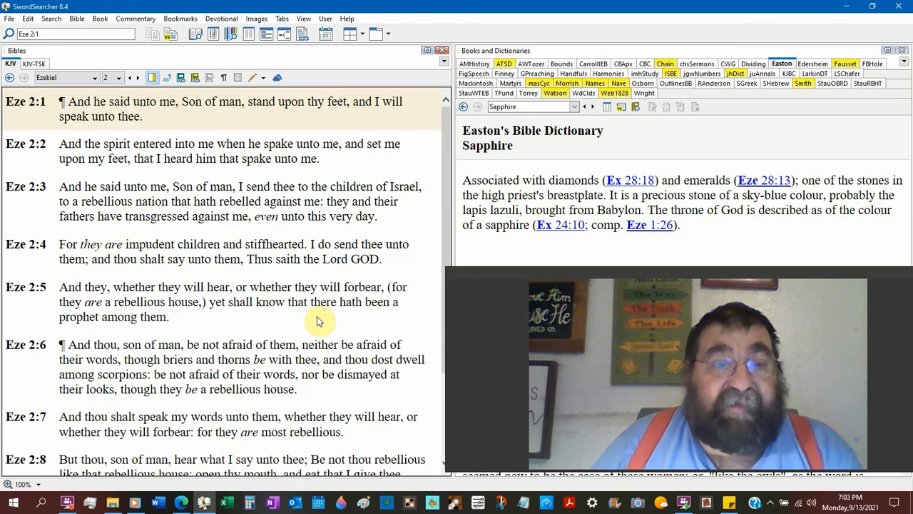
{"action": "mouse_move", "coordinate": [326, 326]}
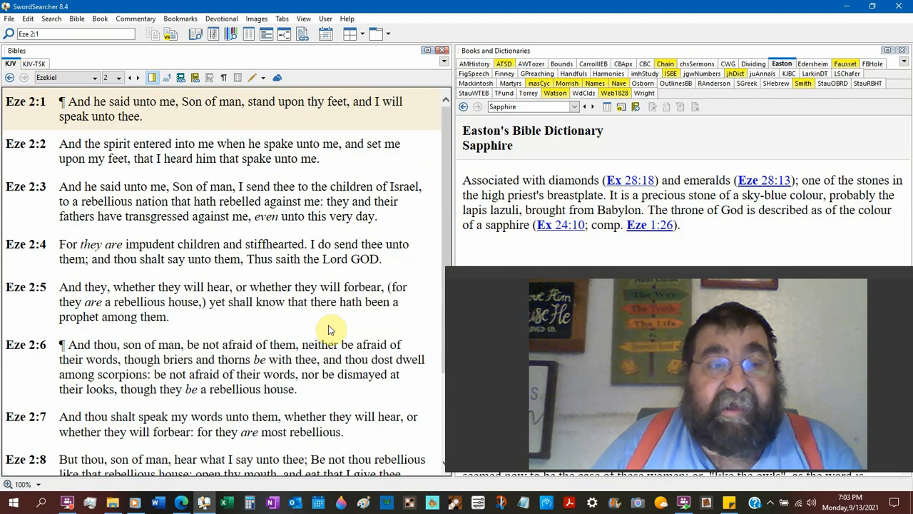
{"action": "mouse_move", "coordinate": [340, 336]}
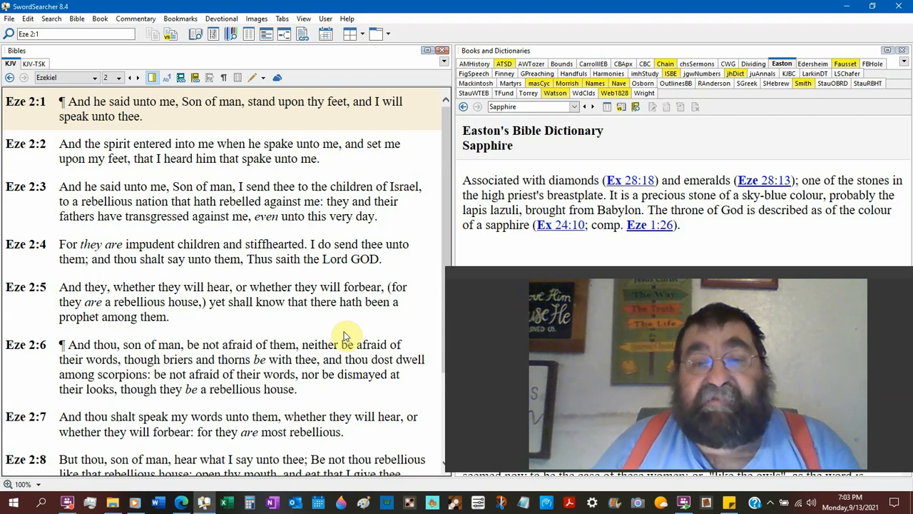
{"action": "mouse_move", "coordinate": [118, 74]}
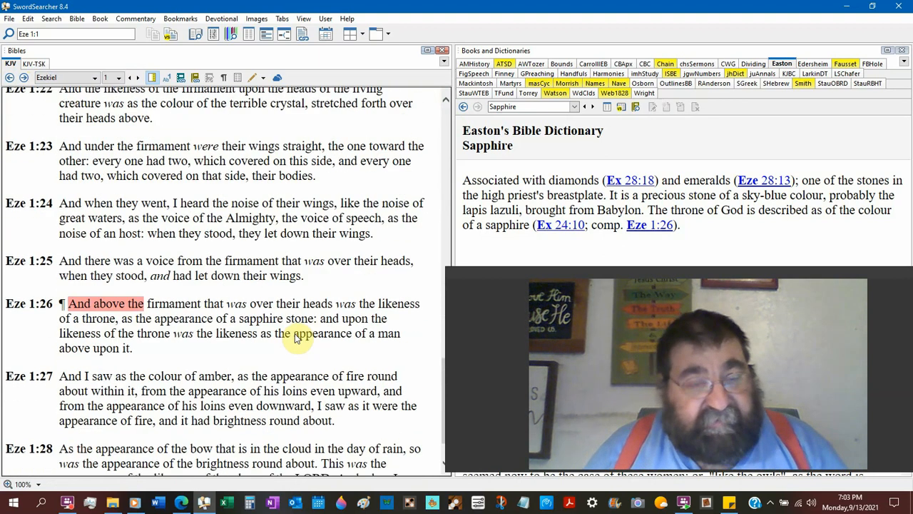
{"action": "scroll", "scroll_direction": "down", "scroll_amount": 3}
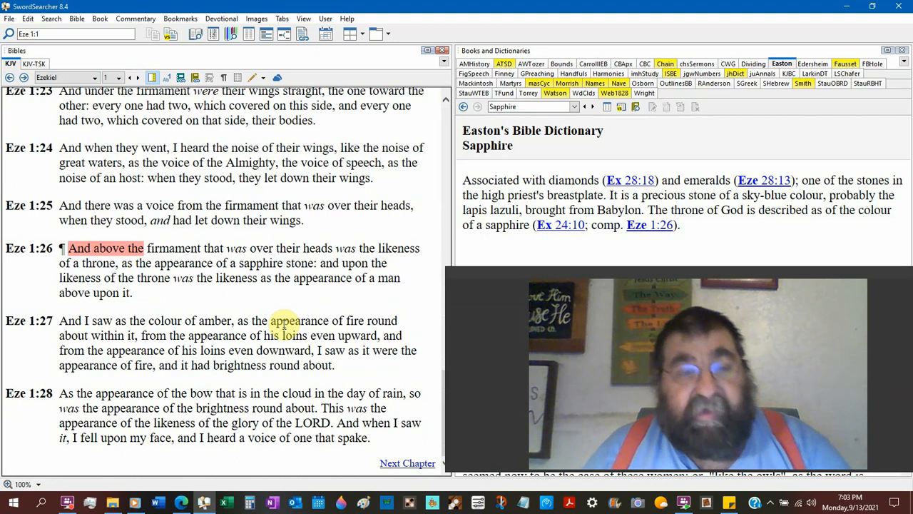
{"action": "mouse_move", "coordinate": [291, 291]}
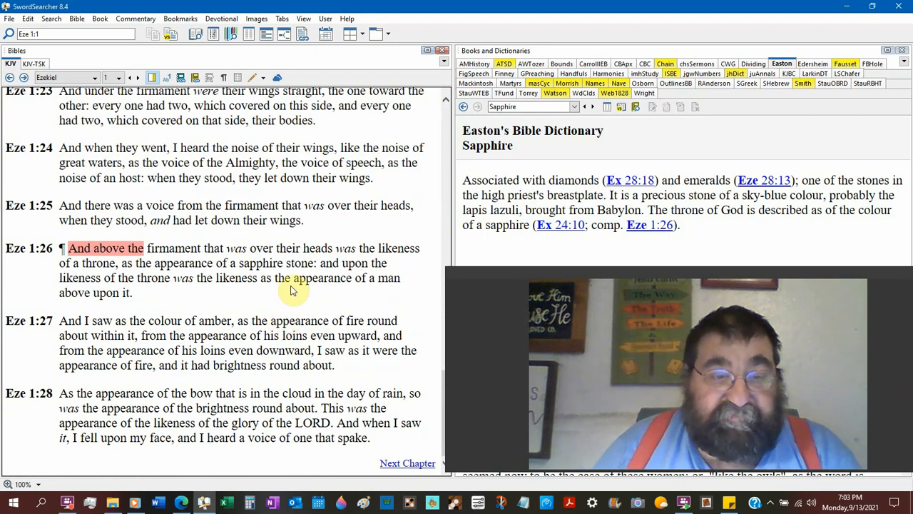
{"action": "mouse_move", "coordinate": [309, 300]}
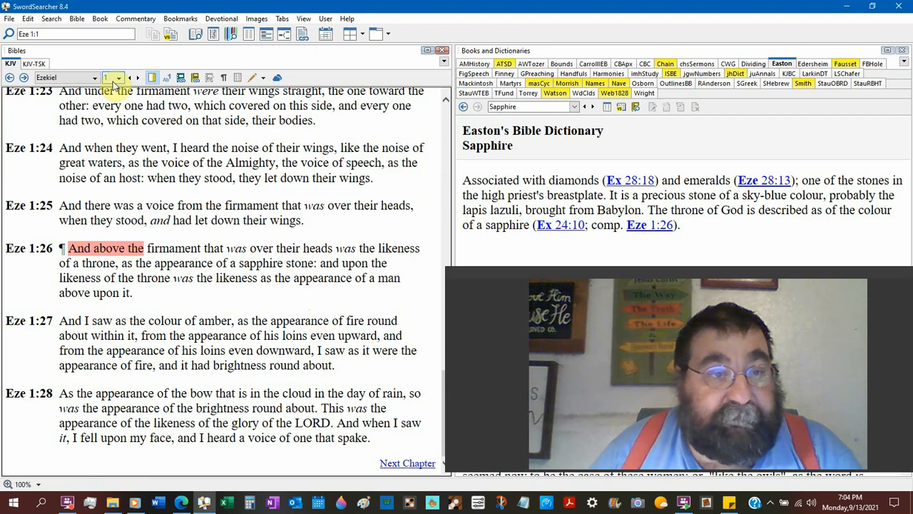
Jump the Bible view to Ezekiel chapter 10 via the chapter list.
{"action": "left_click", "coordinate": [120, 77]}
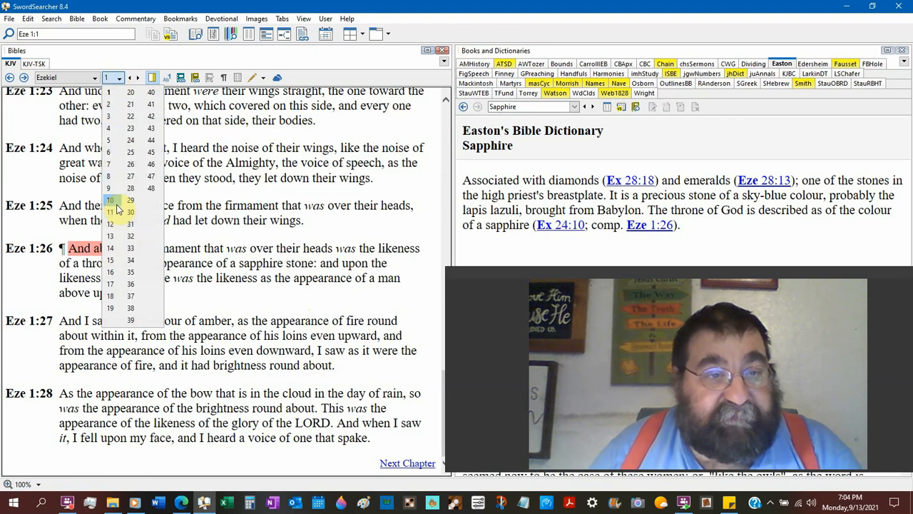
{"action": "left_click", "coordinate": [109, 200]}
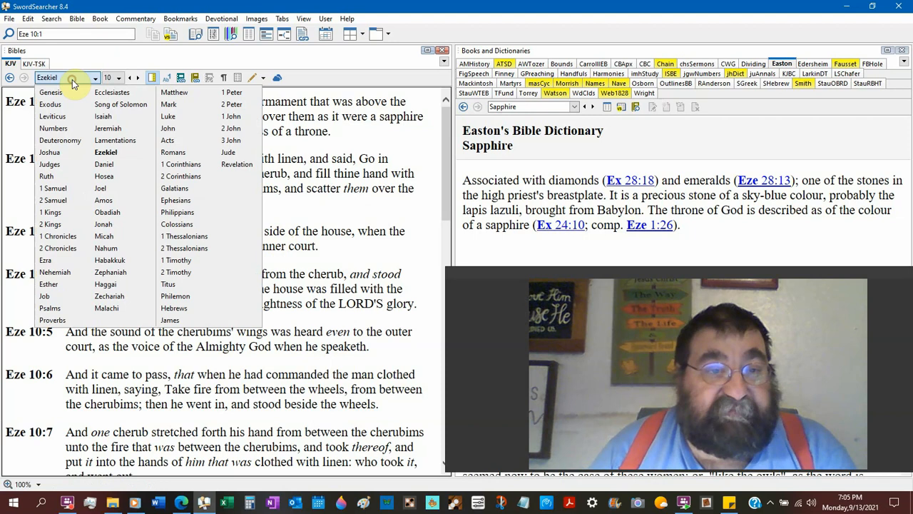
Show Revelation chapter 4, verses 2–8, in the KJV Bible pane.
{"action": "left_click", "coordinate": [236, 165]}
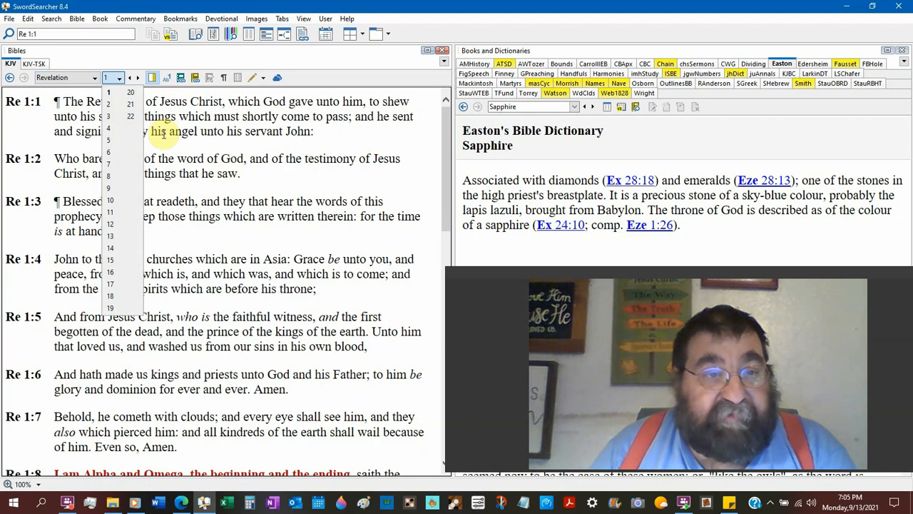
{"action": "left_click", "coordinate": [129, 140]}
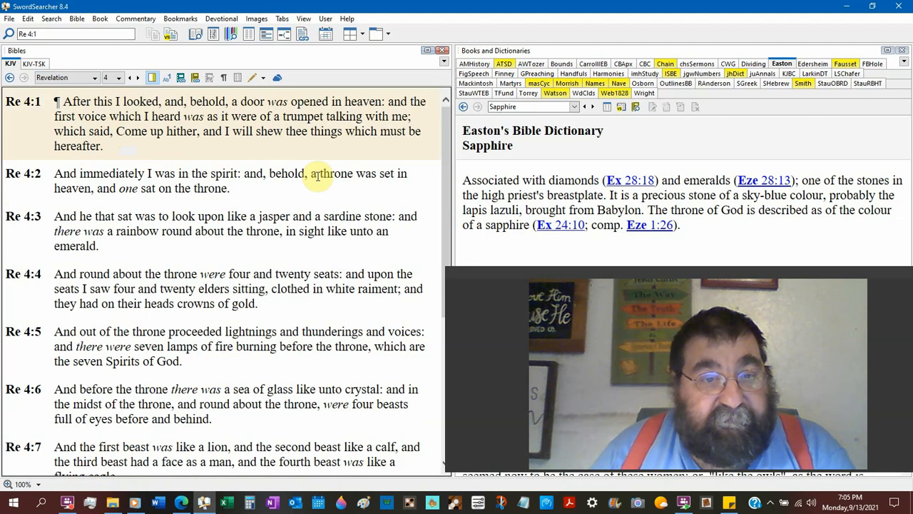
{"action": "scroll", "scroll_direction": "down", "scroll_amount": 3}
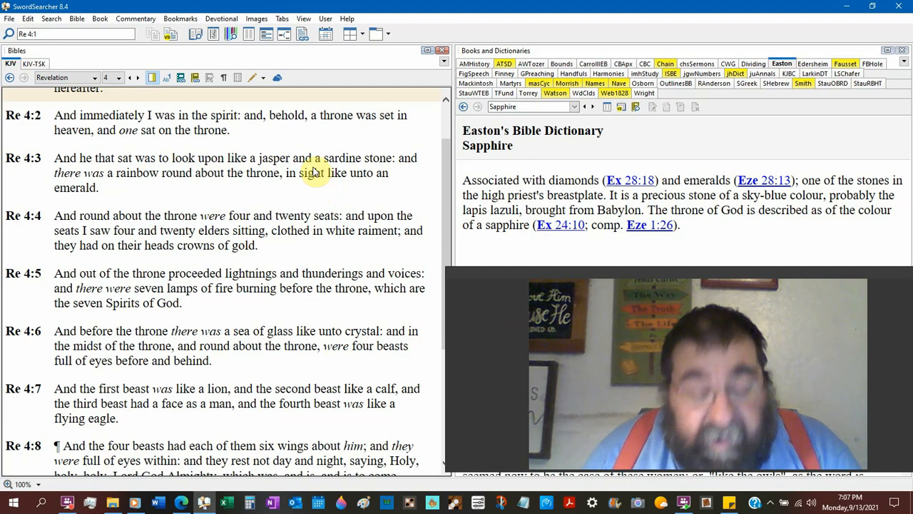
Show Exodus chapter 24 scrolled to verses 7–14 with the sapphire-stone verse 10.
{"action": "left_click", "coordinate": [85, 77]}
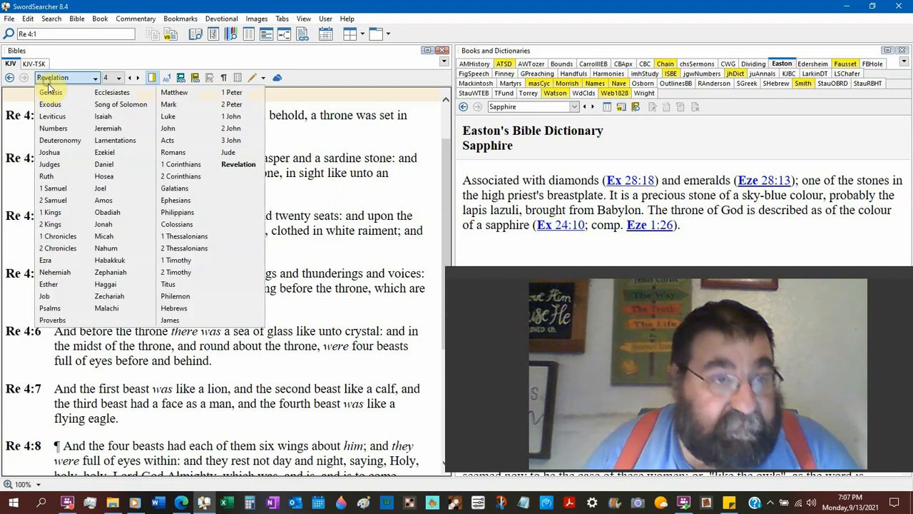
{"action": "left_click", "coordinate": [48, 103]}
{"action": "type", "text": "24"}
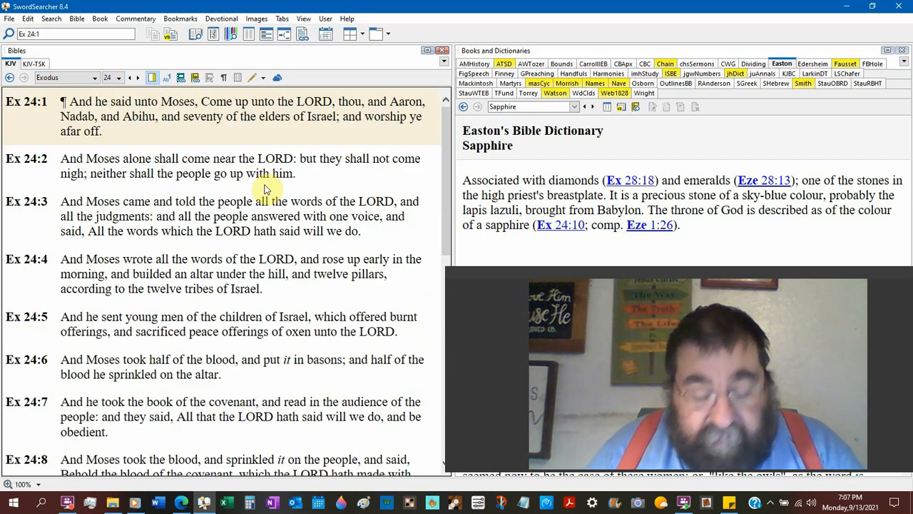
{"action": "scroll", "scroll_direction": "down", "scroll_amount": 3}
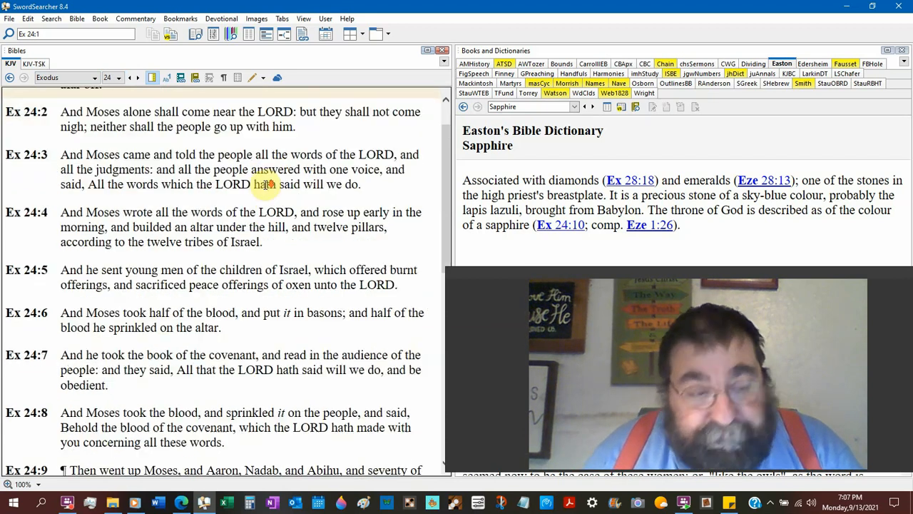
{"action": "scroll", "scroll_direction": "down", "scroll_amount": 3}
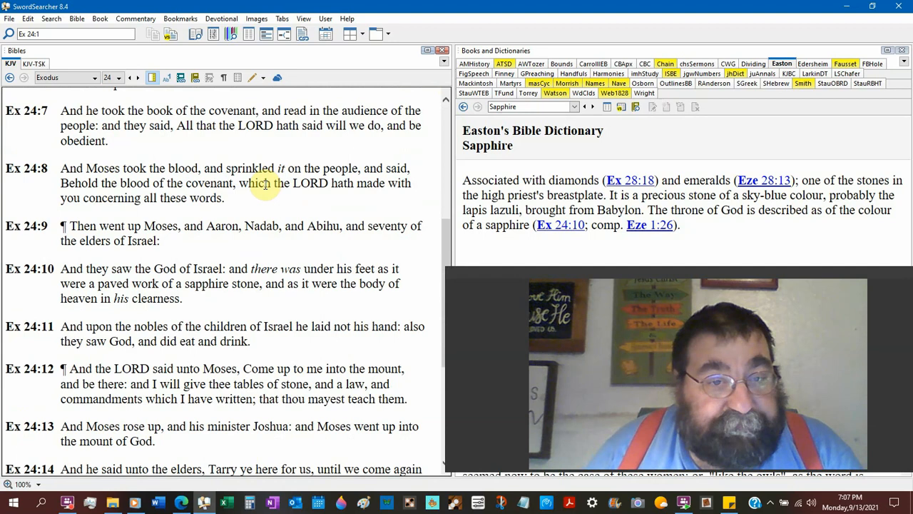
{"action": "mouse_move", "coordinate": [288, 240]}
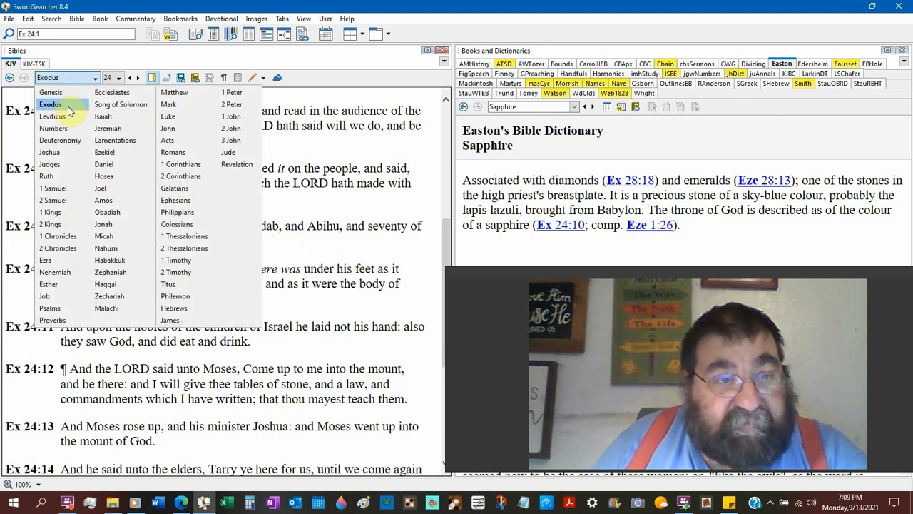
Show 1 Kings 22 scrolled to verses 15–22, then bring up the book list.
{"action": "left_click", "coordinate": [49, 212]}
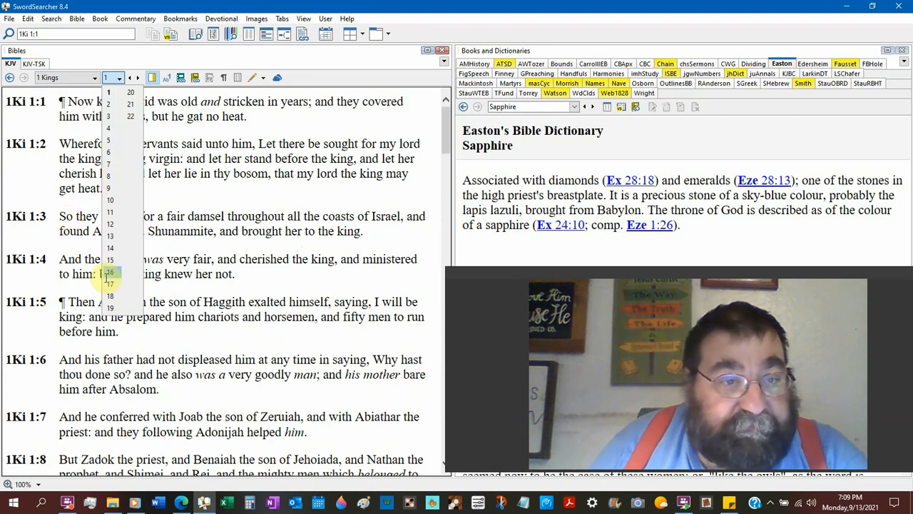
{"action": "left_click", "coordinate": [130, 117]}
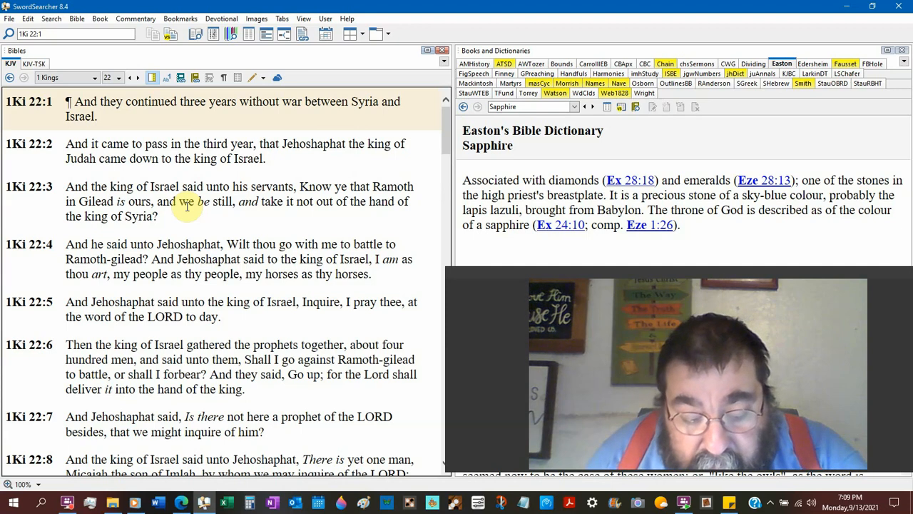
{"action": "scroll", "scroll_direction": "down", "scroll_amount": 3}
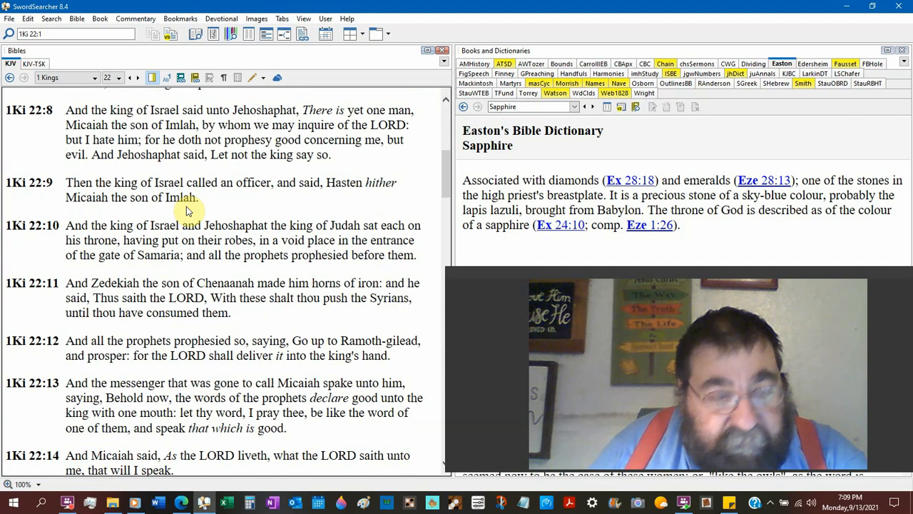
{"action": "scroll", "scroll_direction": "up", "scroll_amount": 3}
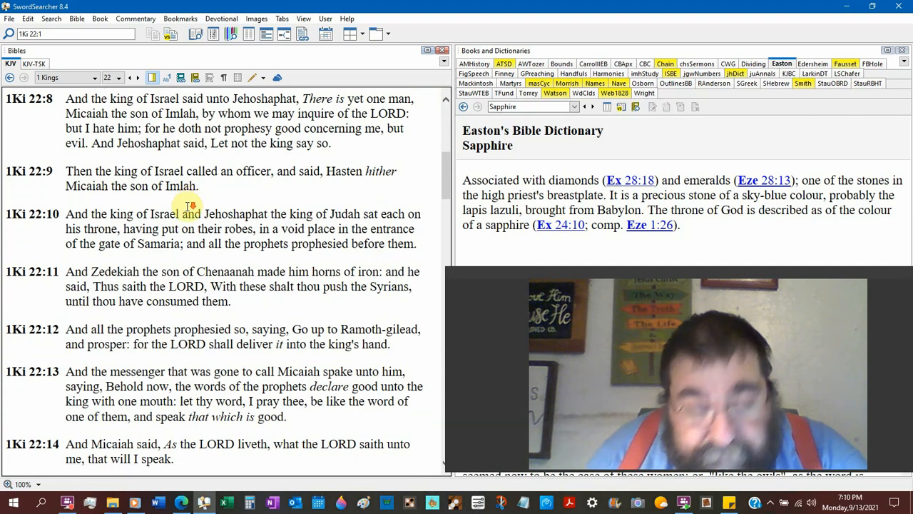
{"action": "scroll", "scroll_direction": "down", "scroll_amount": 3}
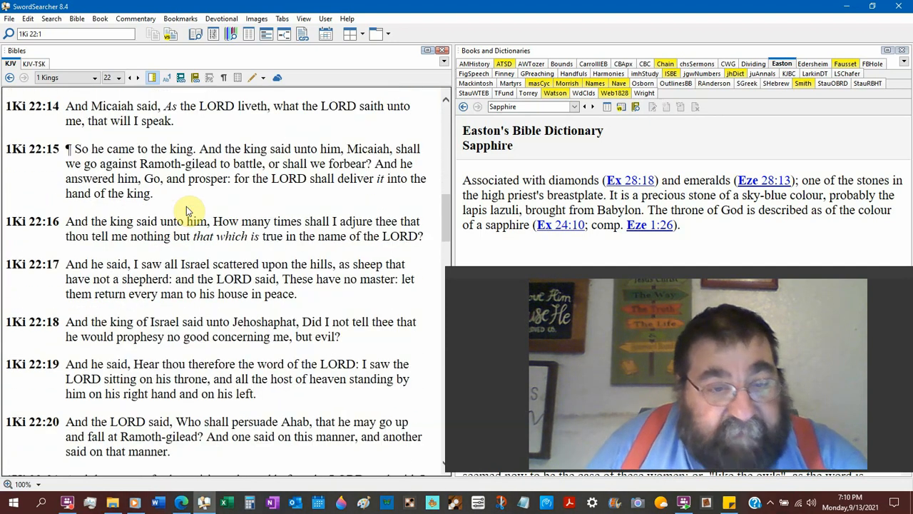
{"action": "scroll", "scroll_direction": "down", "scroll_amount": 3}
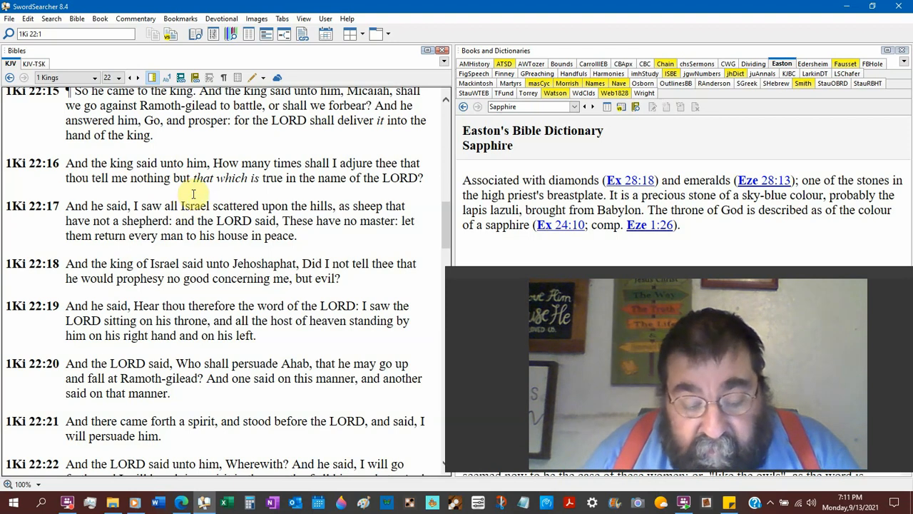
{"action": "left_click", "coordinate": [64, 77]}
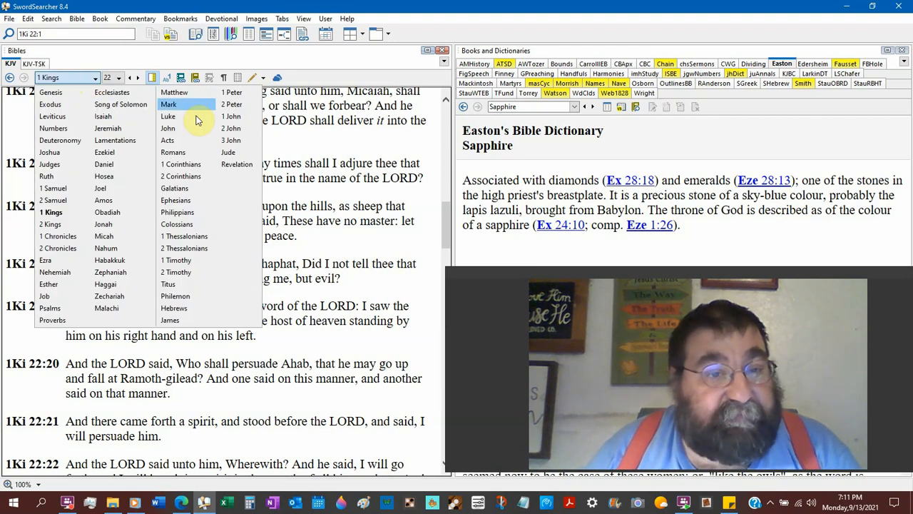
Switch to Revelation 22, read verses 8–15, and bring up its chapter list.
{"action": "left_click", "coordinate": [237, 164]}
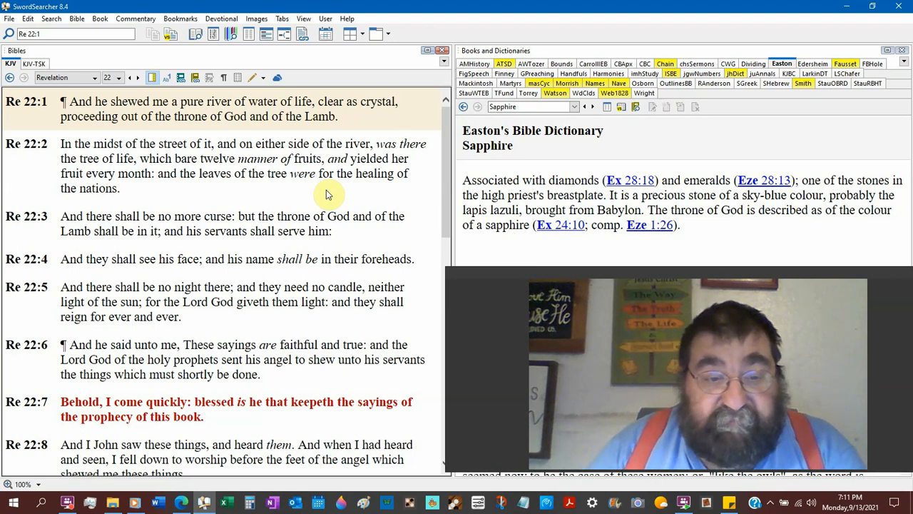
{"action": "scroll", "scroll_direction": "down", "scroll_amount": 3}
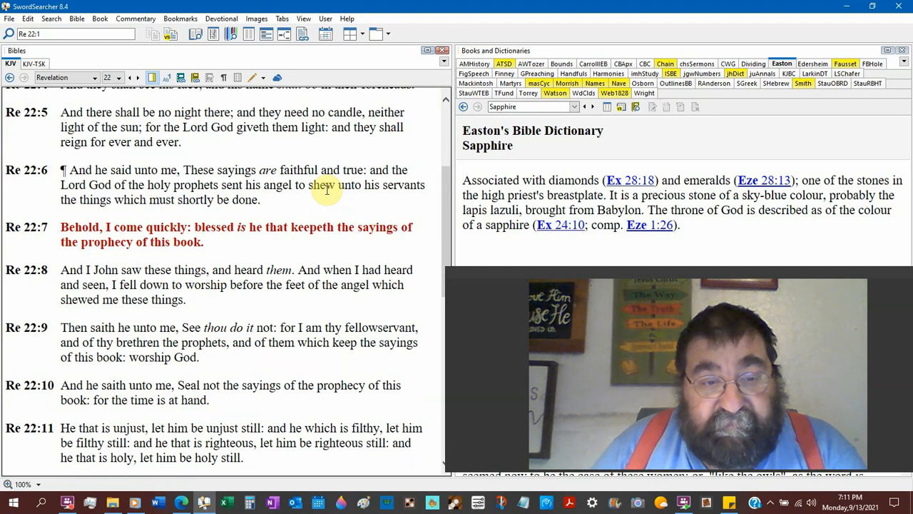
{"action": "scroll", "scroll_direction": "down", "scroll_amount": 3}
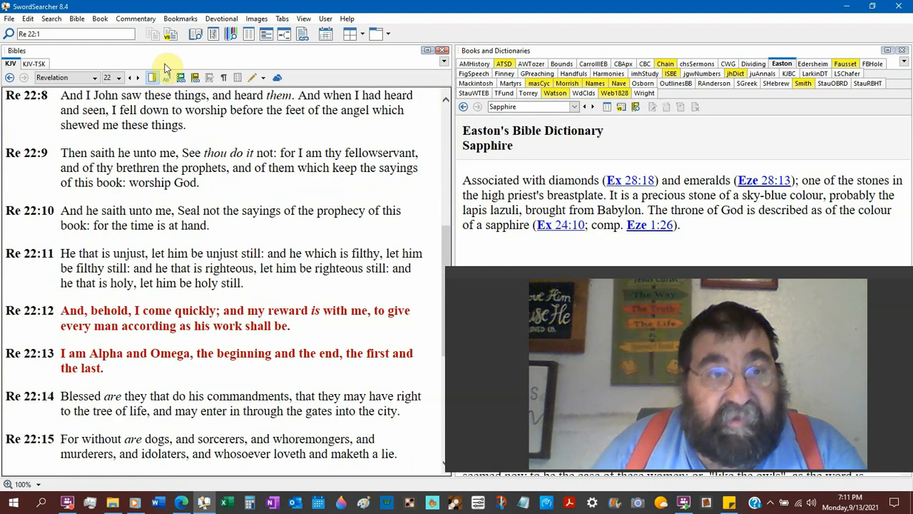
{"action": "left_click", "coordinate": [119, 77]}
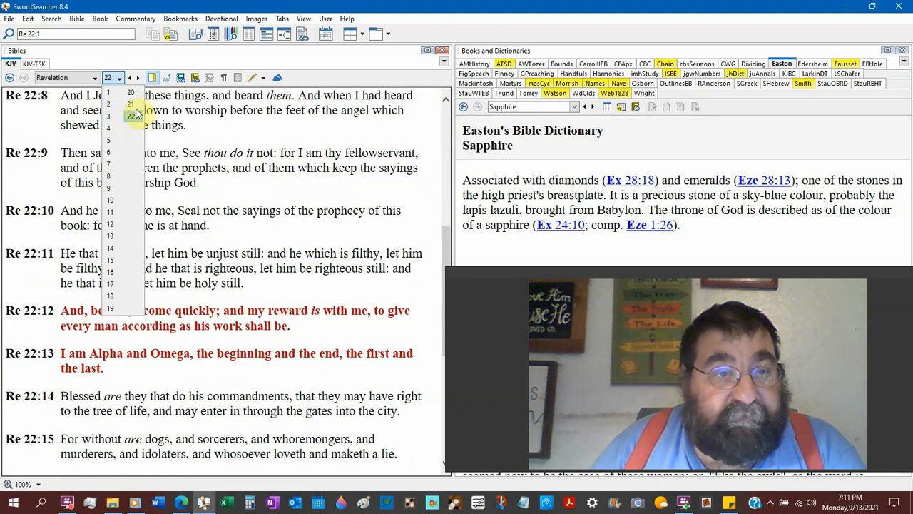
Go to Revelation 21 and read down to verses 12–19 naming sapphire among the foundations.
{"action": "left_click", "coordinate": [108, 104]}
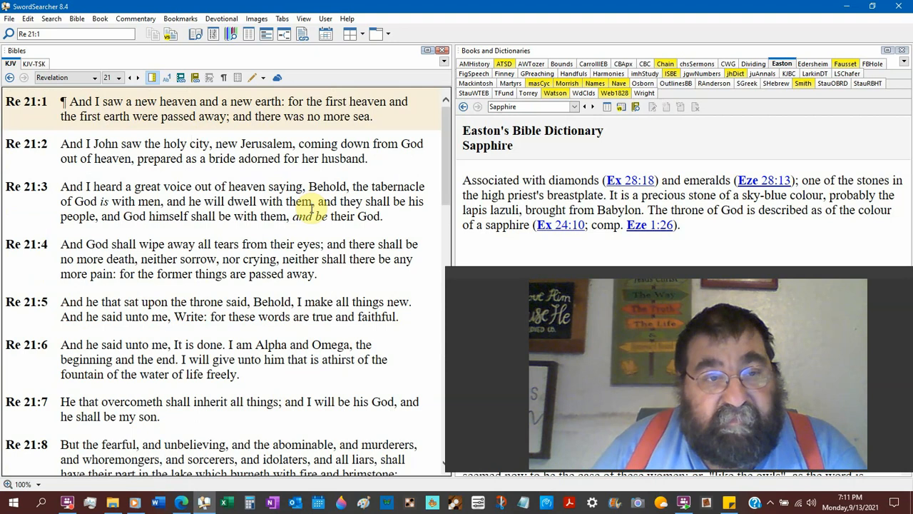
{"action": "scroll", "scroll_direction": "down", "scroll_amount": 3}
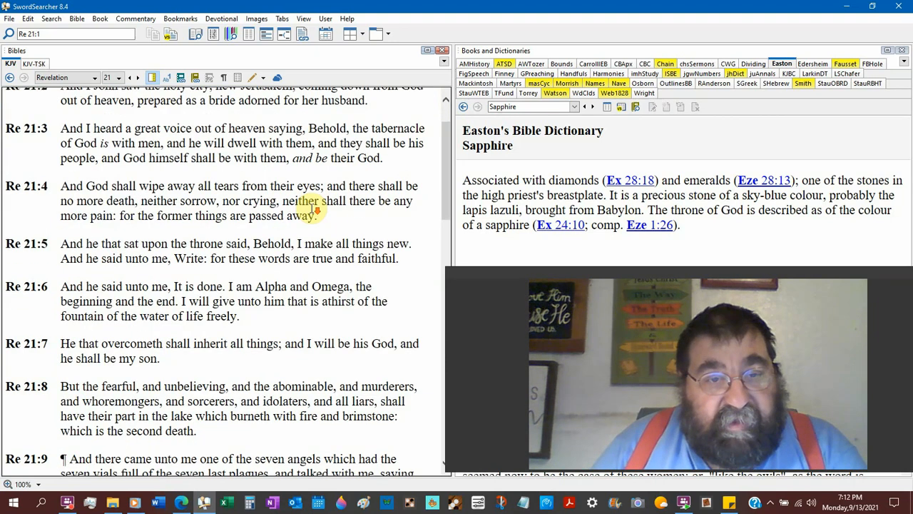
{"action": "scroll", "scroll_direction": "down", "scroll_amount": 3}
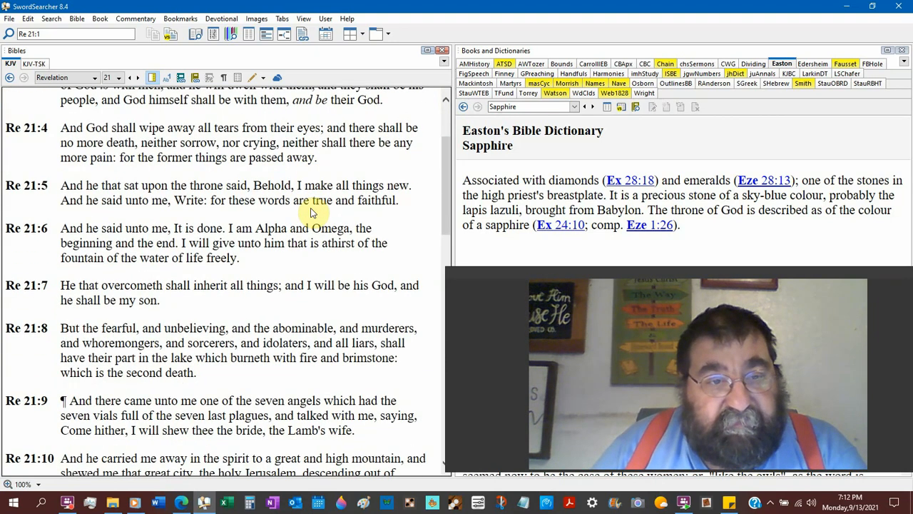
{"action": "scroll", "scroll_direction": "down", "scroll_amount": 3}
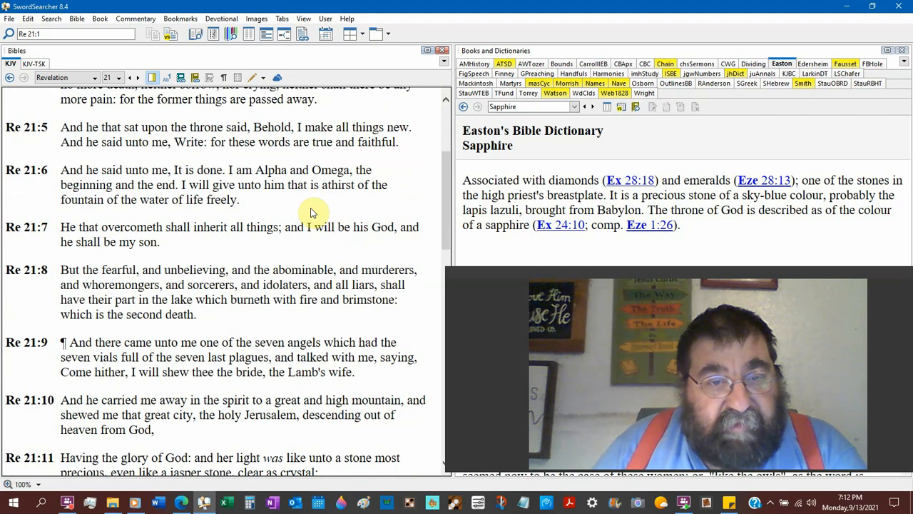
{"action": "scroll", "scroll_direction": "down", "scroll_amount": 3}
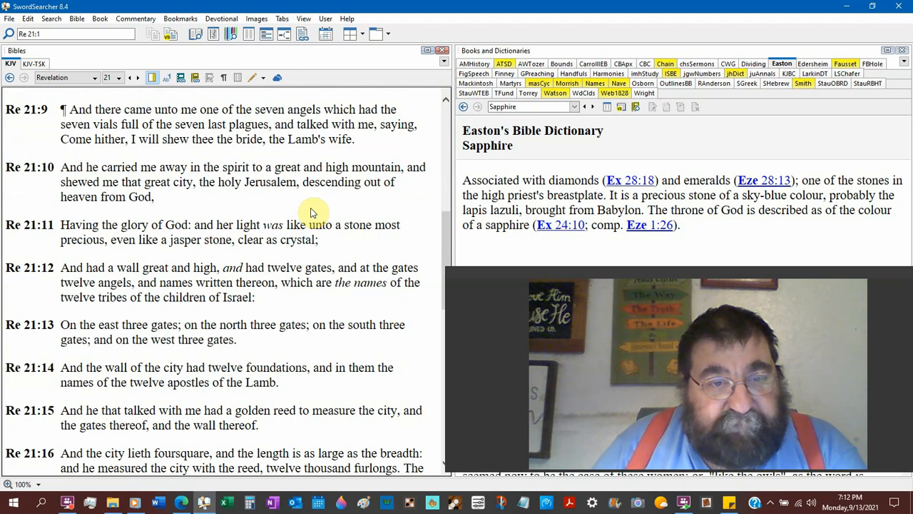
{"action": "scroll", "scroll_direction": "down", "scroll_amount": 3}
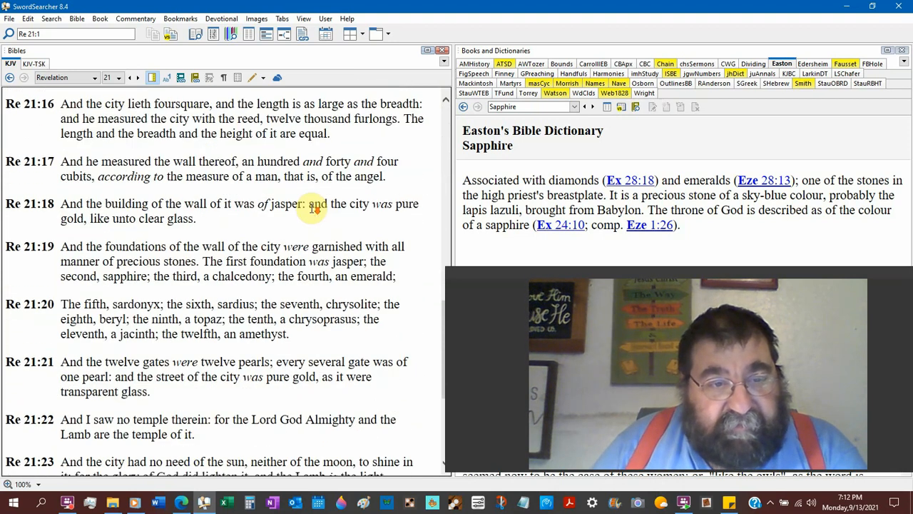
{"action": "scroll", "scroll_direction": "down", "scroll_amount": 3}
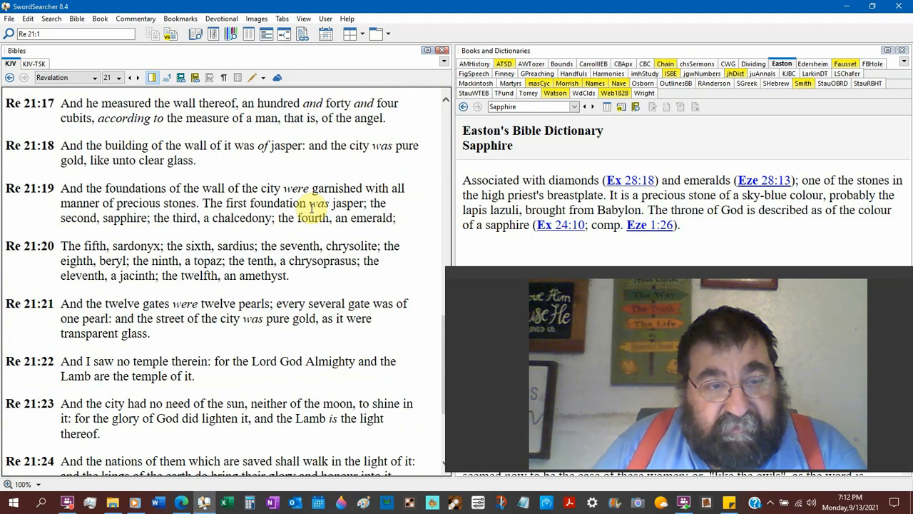
{"action": "scroll", "scroll_direction": "down", "scroll_amount": 3}
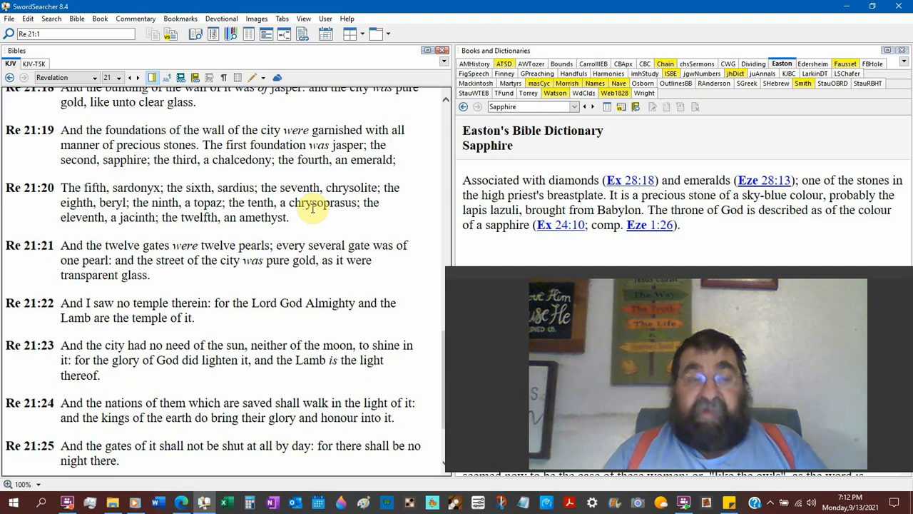
{"action": "scroll", "scroll_direction": "down", "scroll_amount": 3}
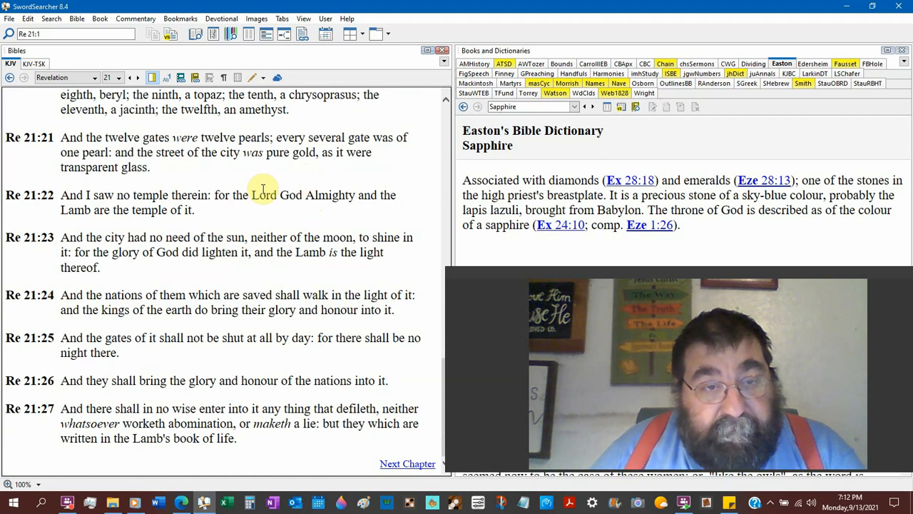
{"action": "mouse_move", "coordinate": [268, 231]}
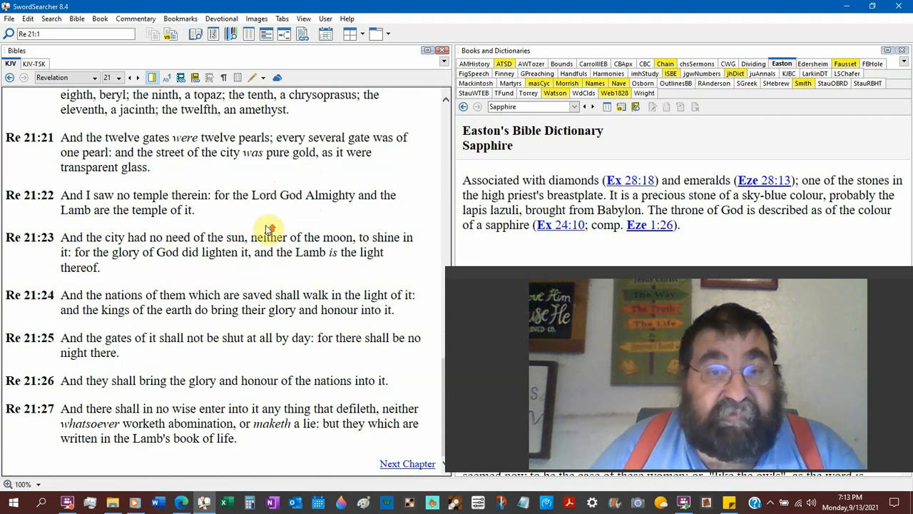
{"action": "scroll", "scroll_direction": "up", "scroll_amount": 3}
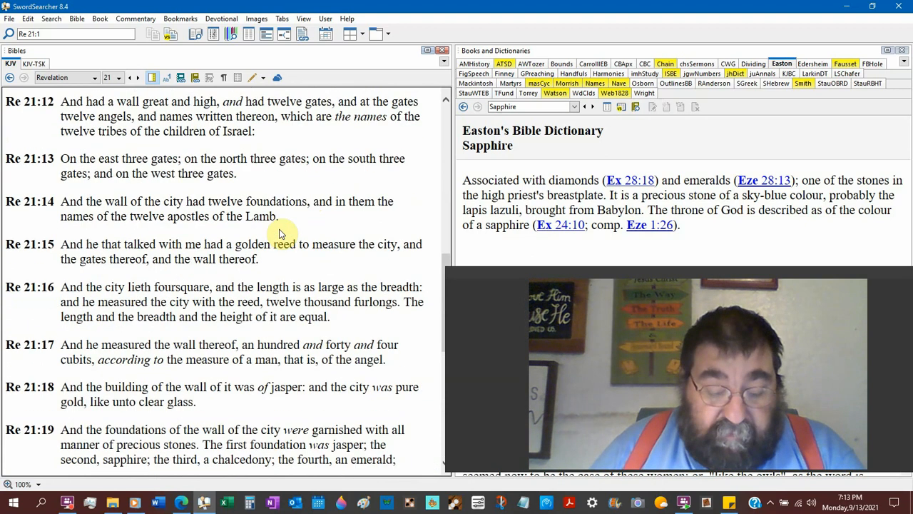